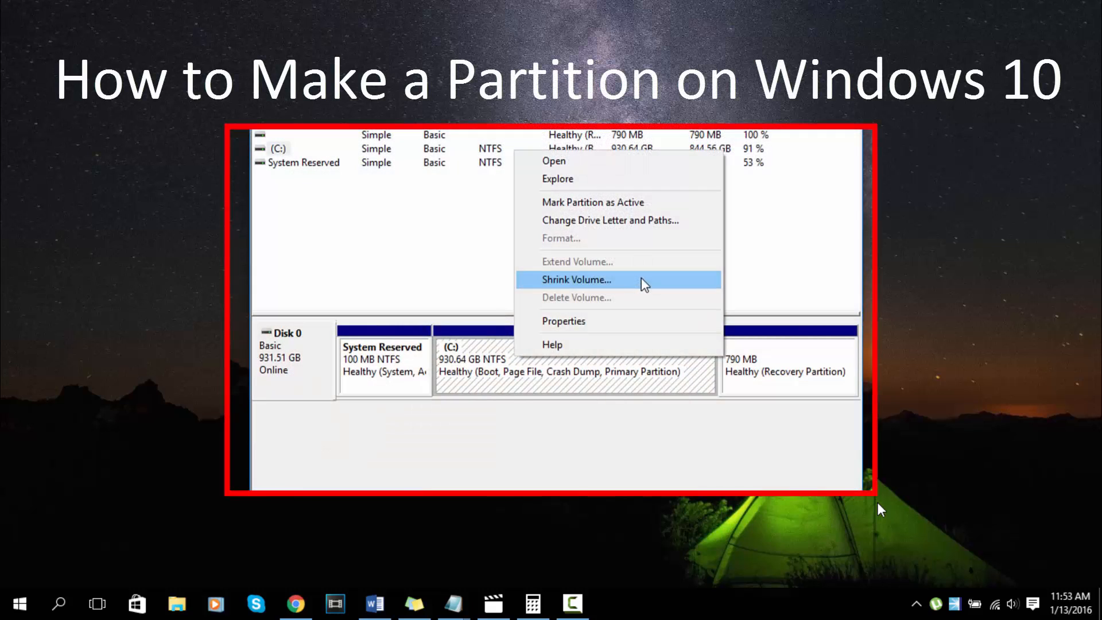
# Launch Disk Management from the Start button's power-user menu to list Disk 0's partitions.
pyautogui.click(576, 279)
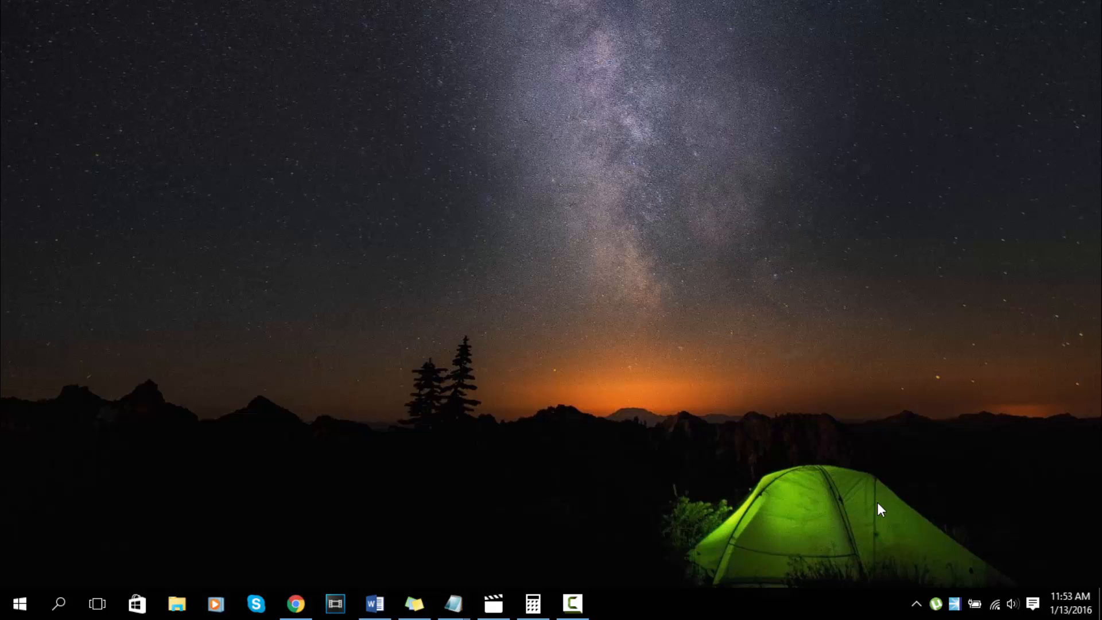
pyautogui.rightClick(19, 604)
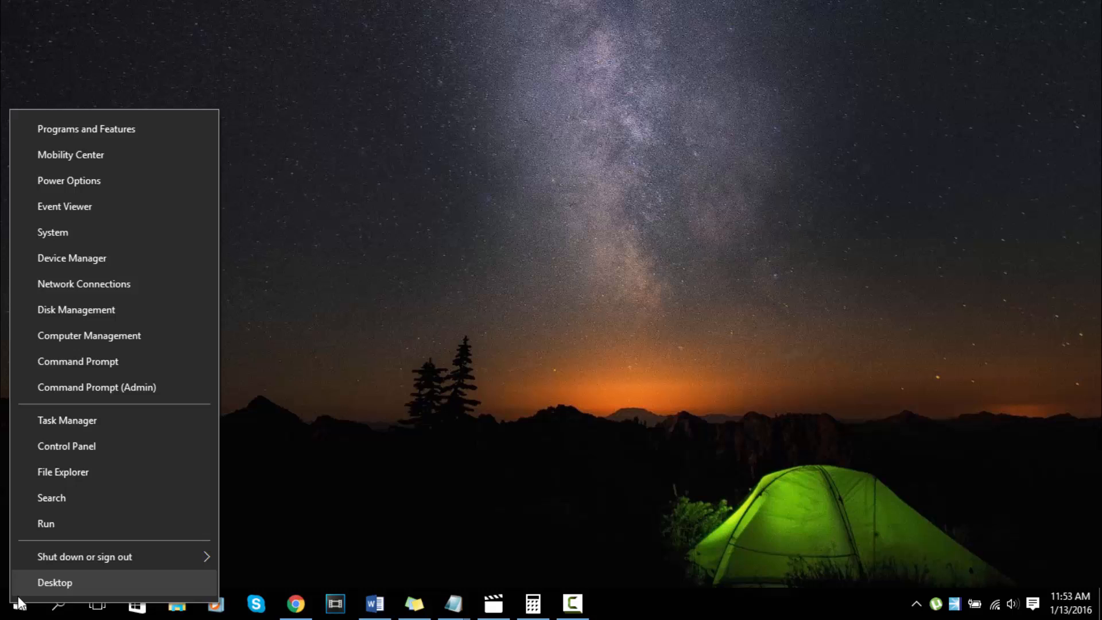
pyautogui.moveTo(114, 309)
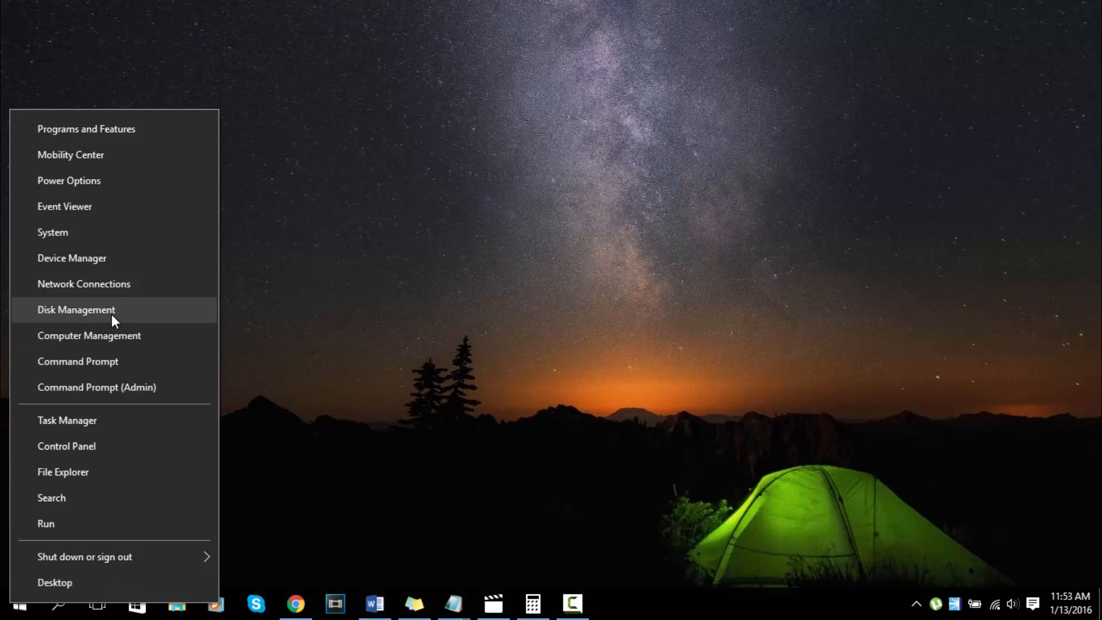
pyautogui.click(76, 309)
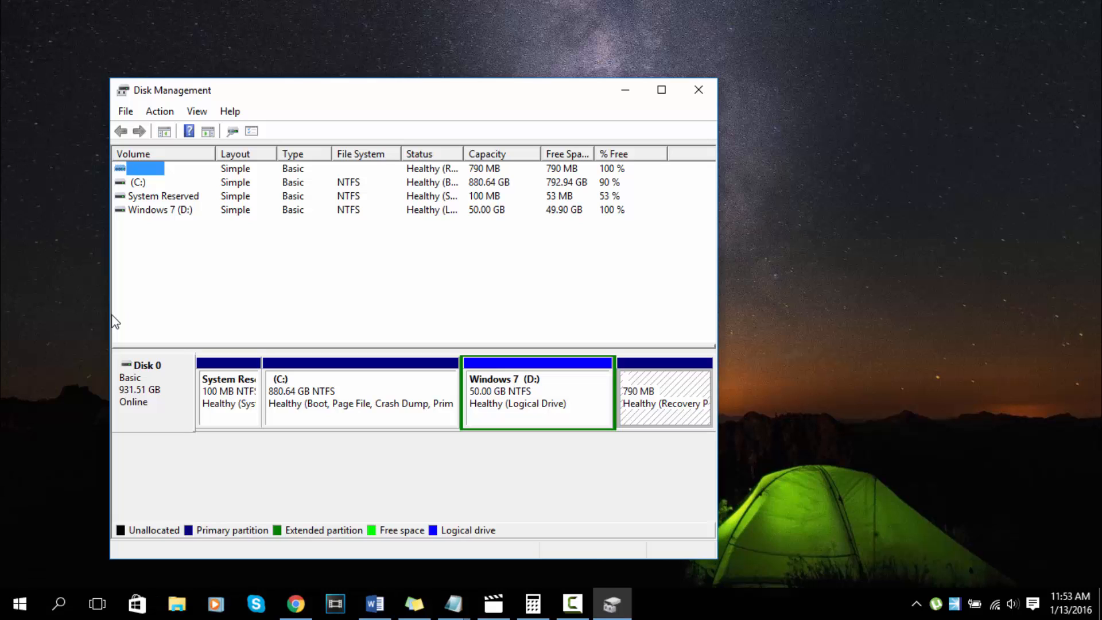
pyautogui.moveTo(519, 389)
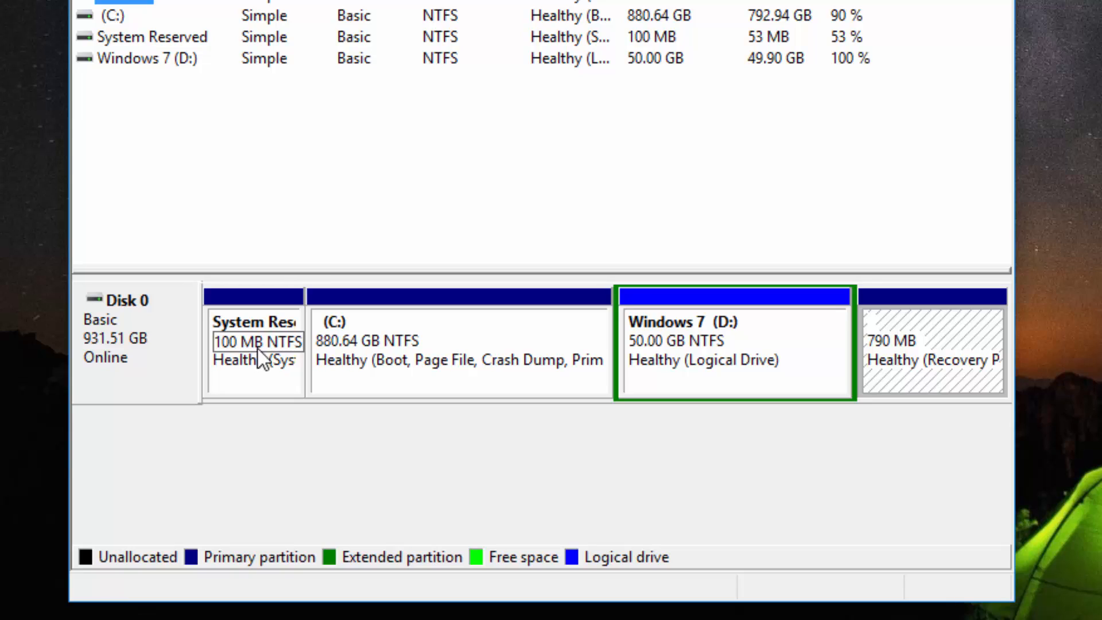
pyautogui.moveTo(281, 344)
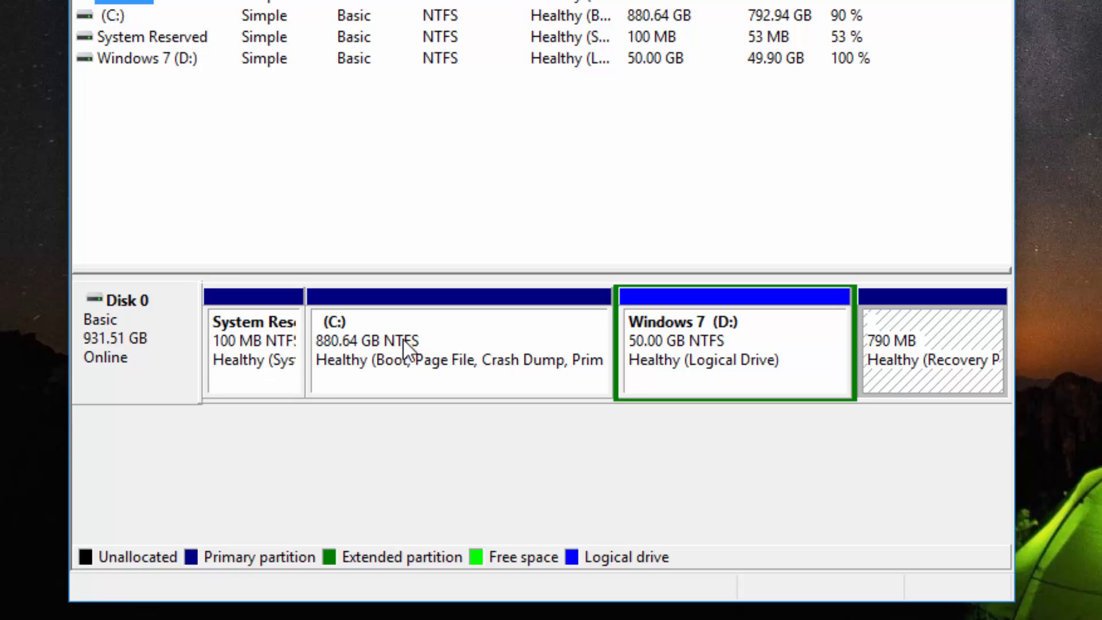
pyautogui.moveTo(273, 361)
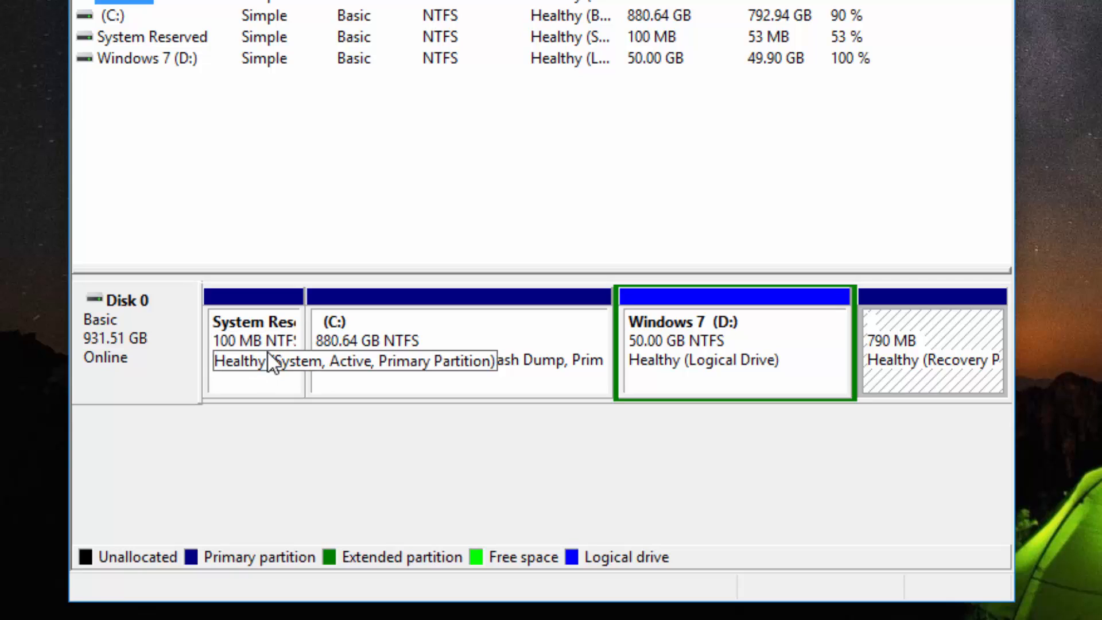
pyautogui.moveTo(762, 359)
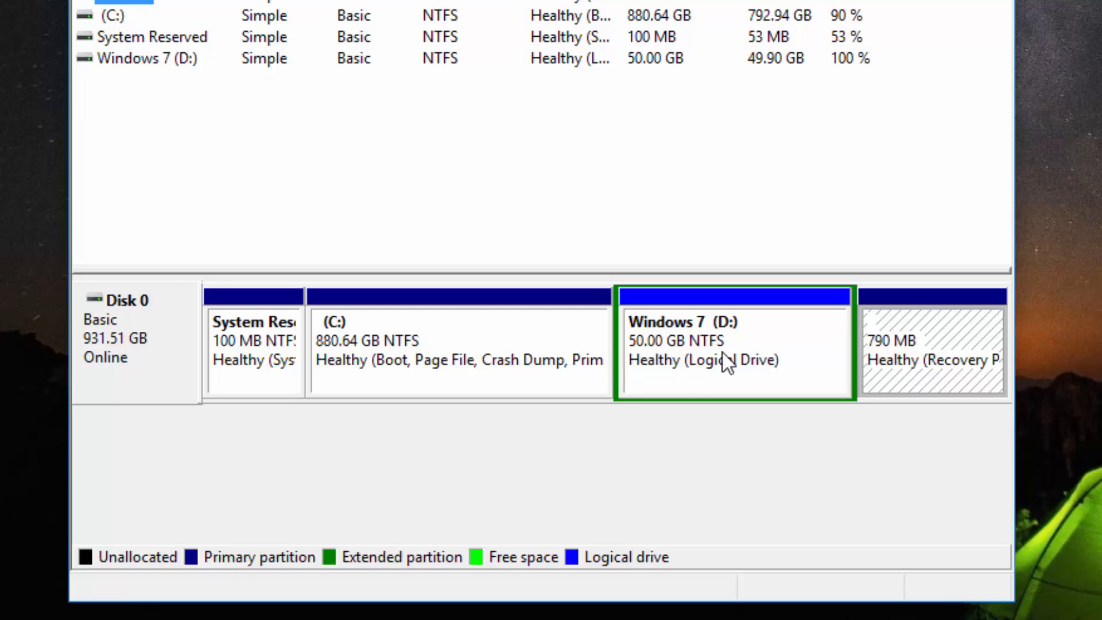
pyautogui.moveTo(712, 365)
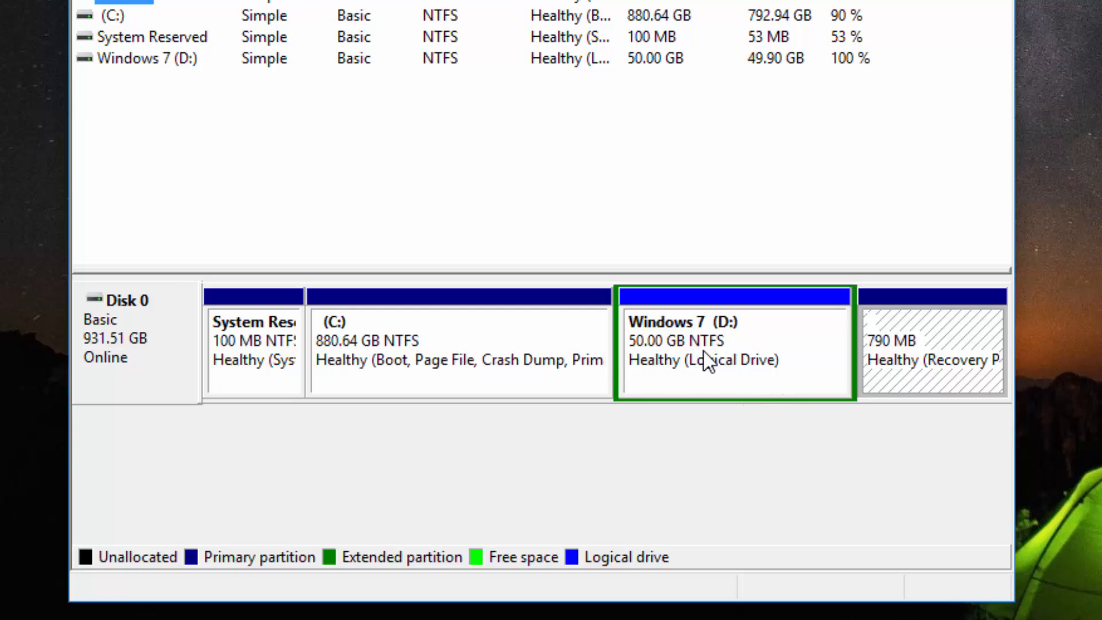
pyautogui.moveTo(751, 350)
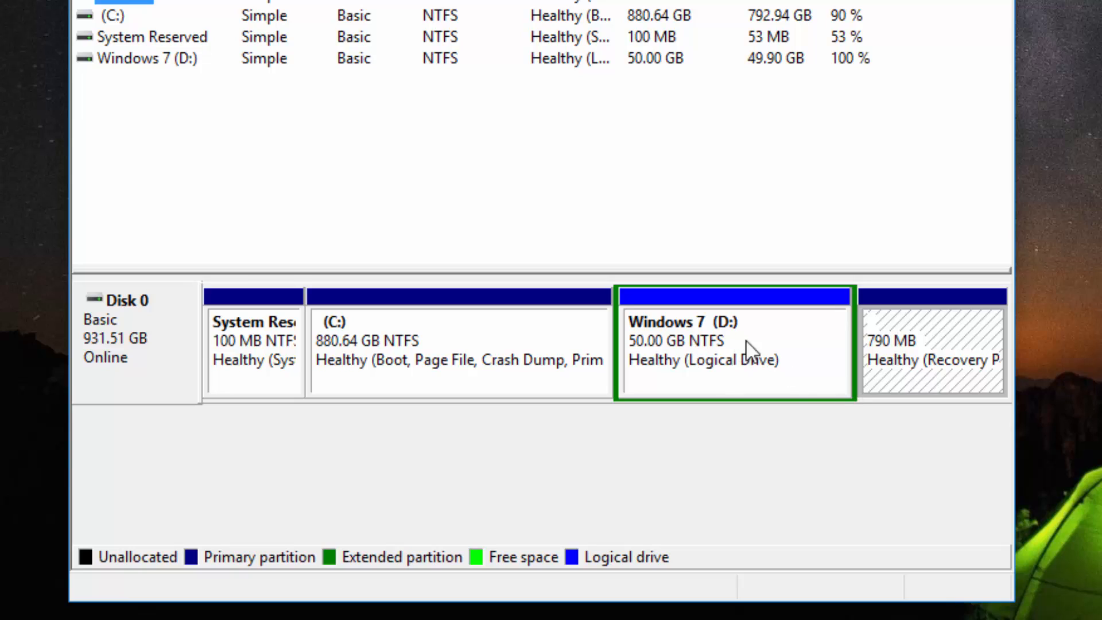
pyautogui.moveTo(759, 349)
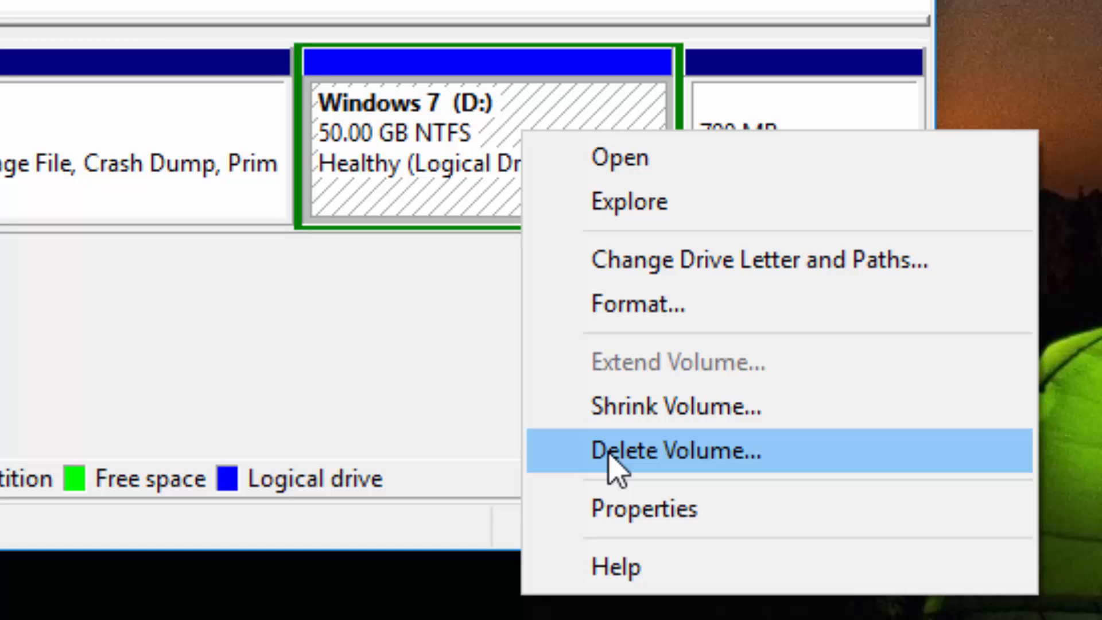
pyautogui.moveTo(680, 478)
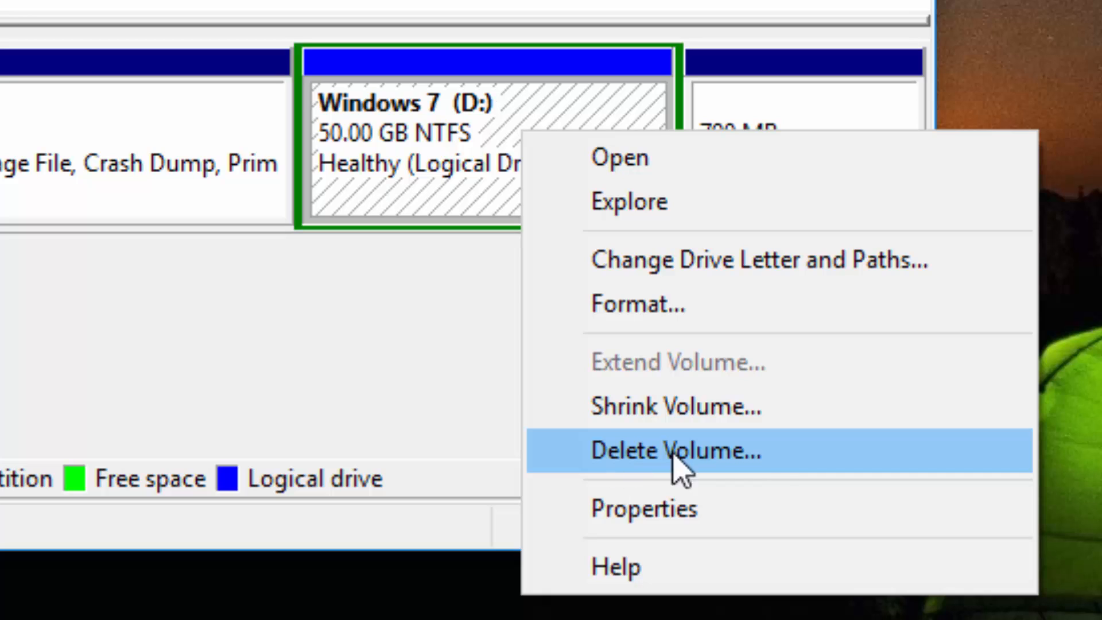
pyautogui.moveTo(769, 463)
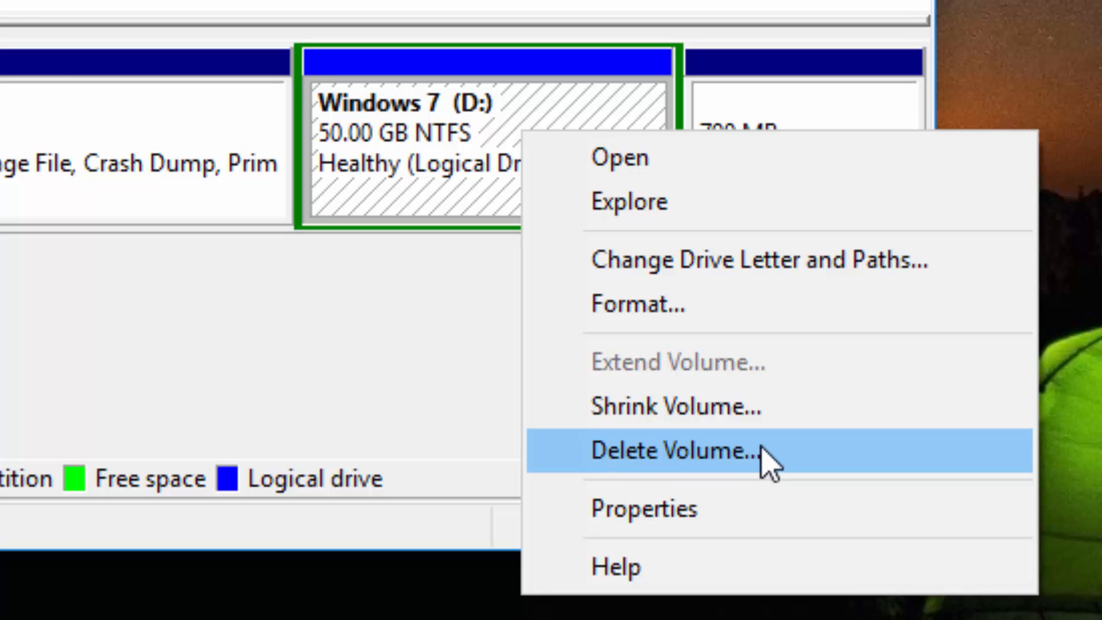
# Delete the Windows 7 (D:) volume and confirm erasing its data, freeing 50 GB.
pyautogui.click(674, 450)
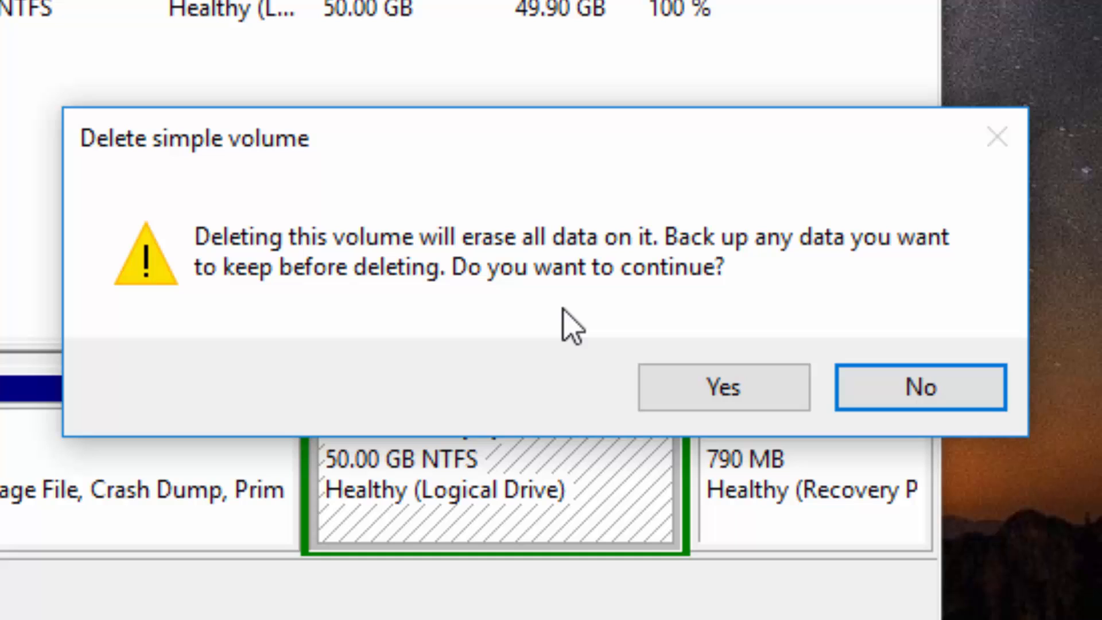
pyautogui.click(919, 386)
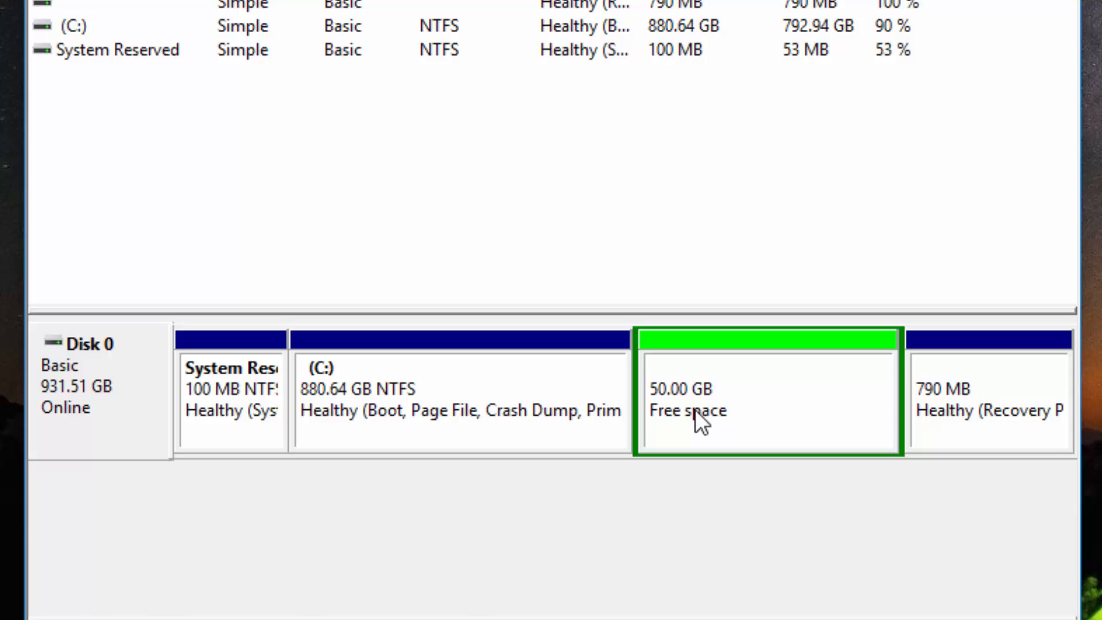
# Delete the extended partition so the 50 GB becomes unallocated, then select C:.
pyautogui.rightClick(695, 414)
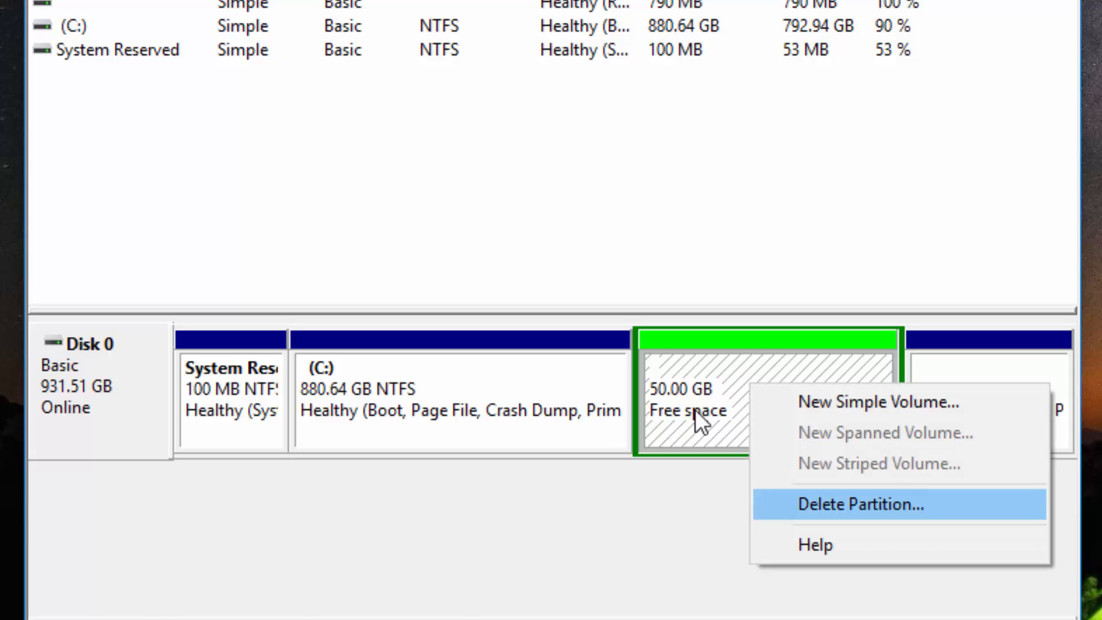
pyautogui.click(860, 504)
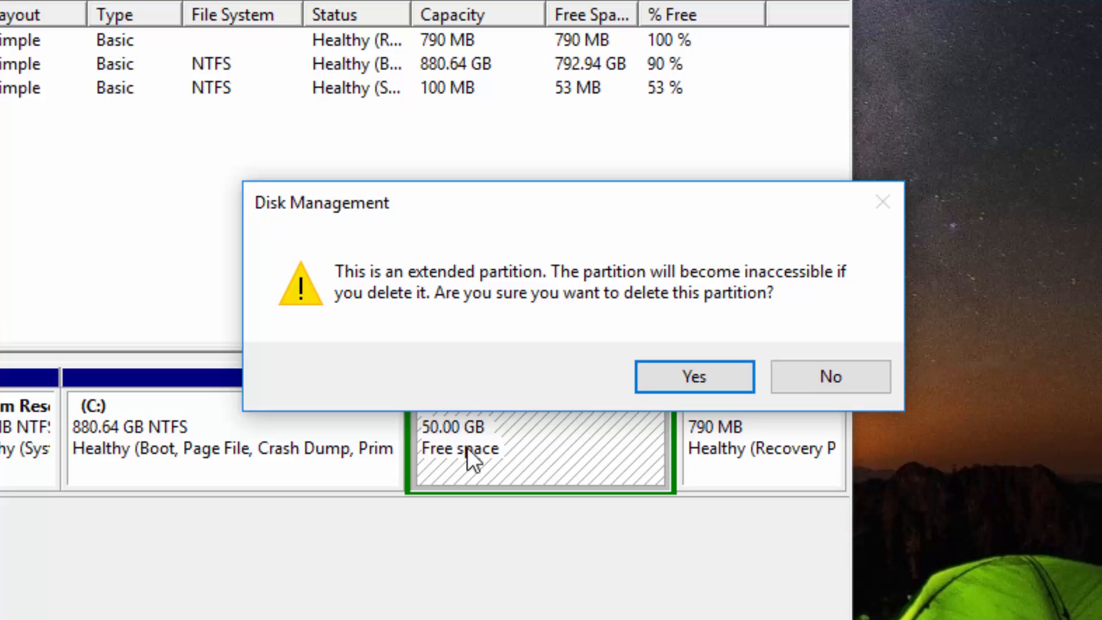
pyautogui.click(693, 376)
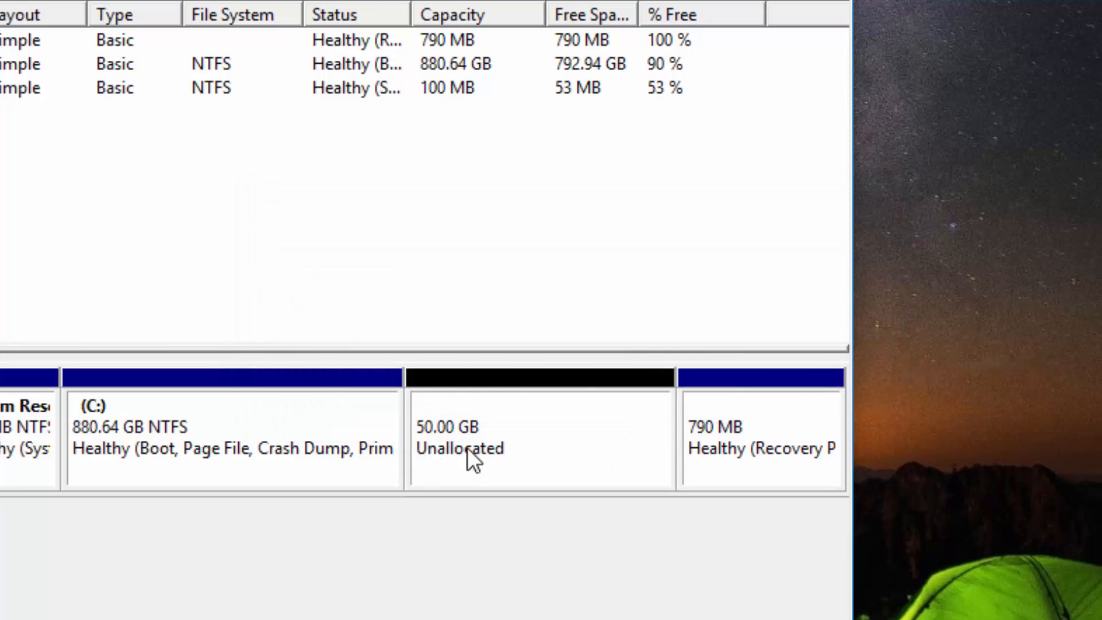
pyautogui.click(231, 436)
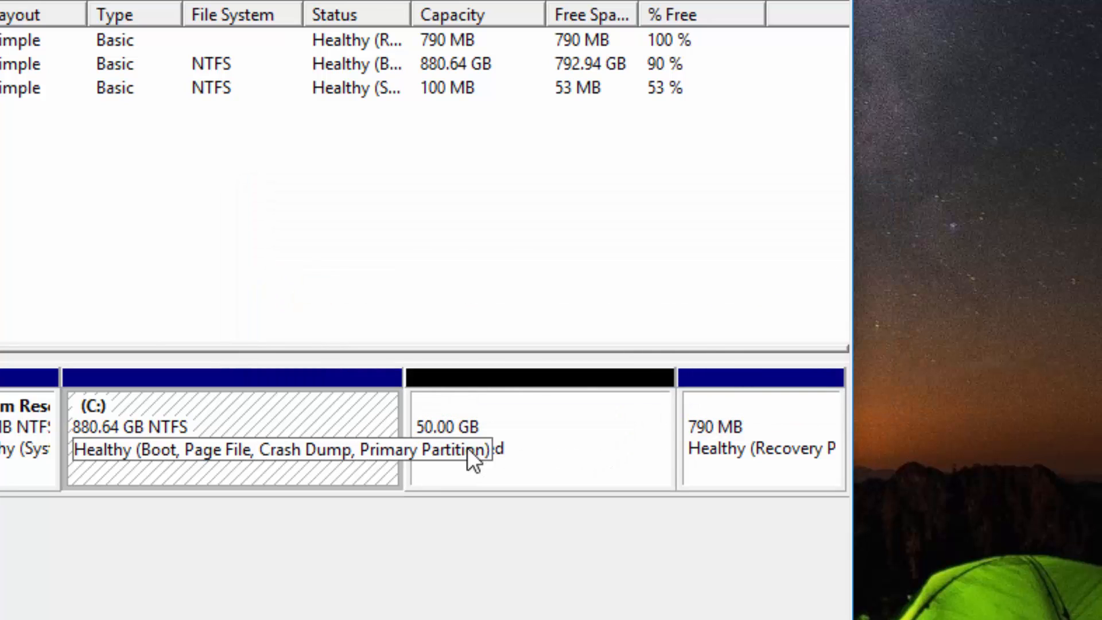
# Start the Extend Volume Wizard on C: and advance to disk selection with 51199 MB available.
pyautogui.rightClick(232, 436)
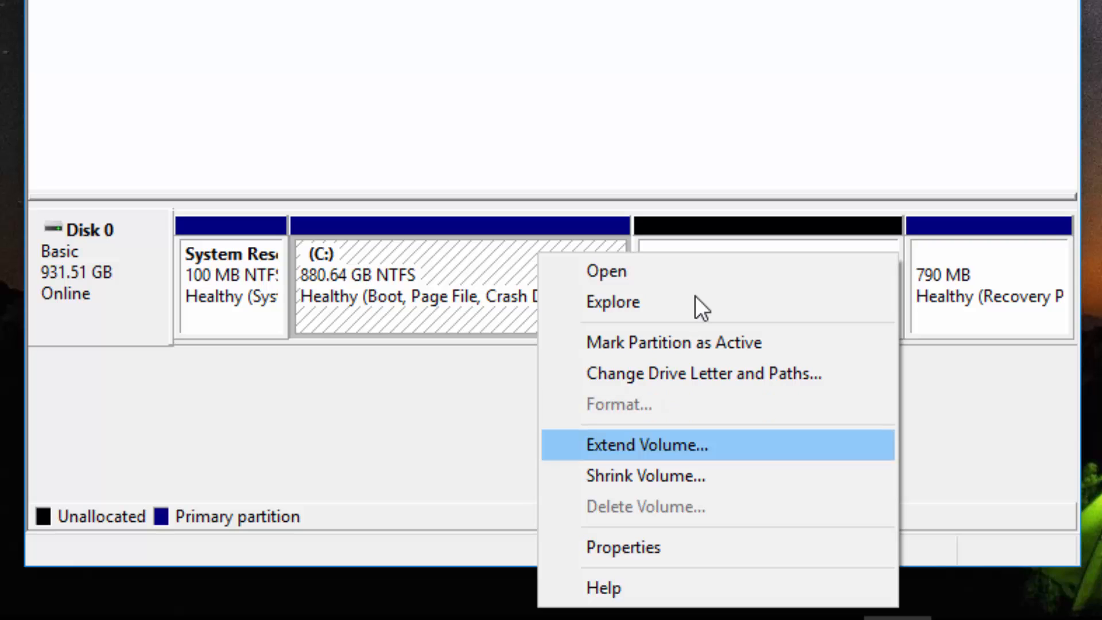
pyautogui.click(645, 445)
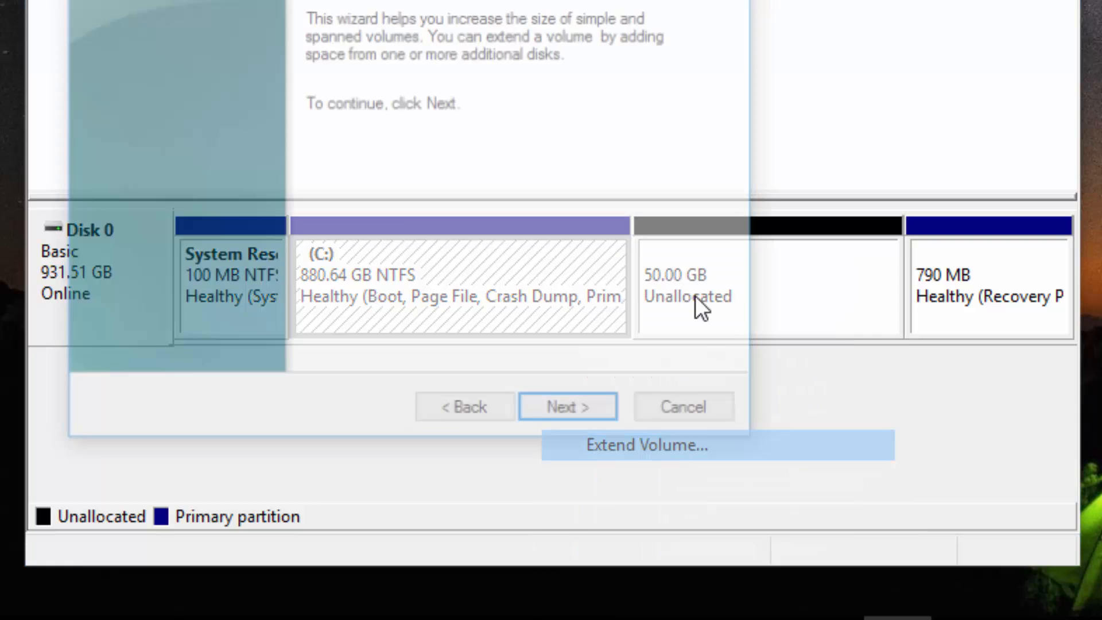
pyautogui.click(566, 406)
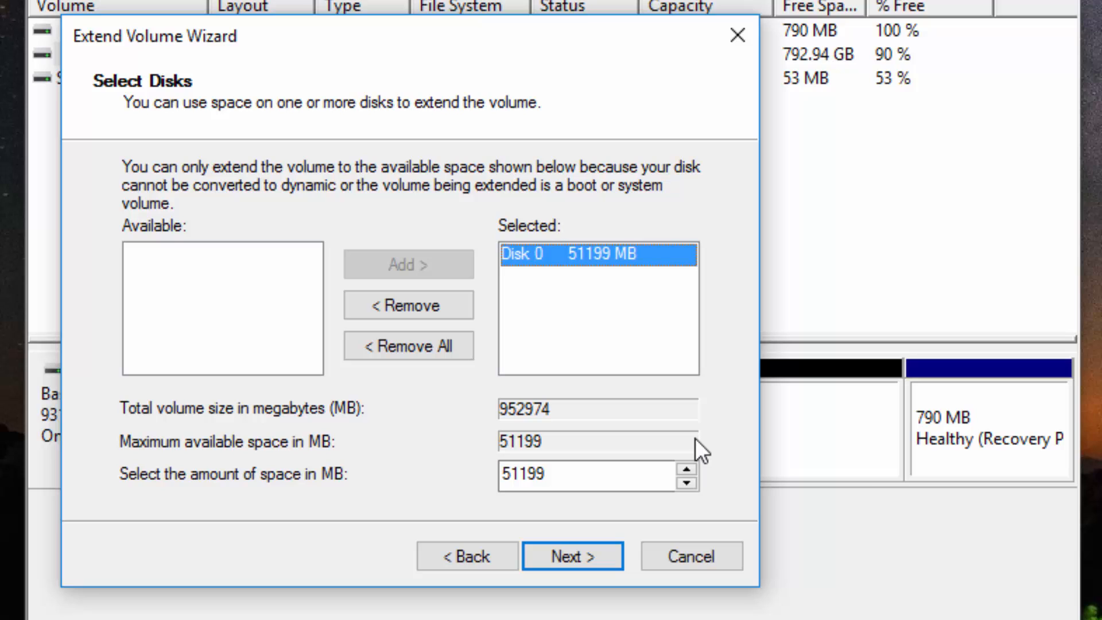